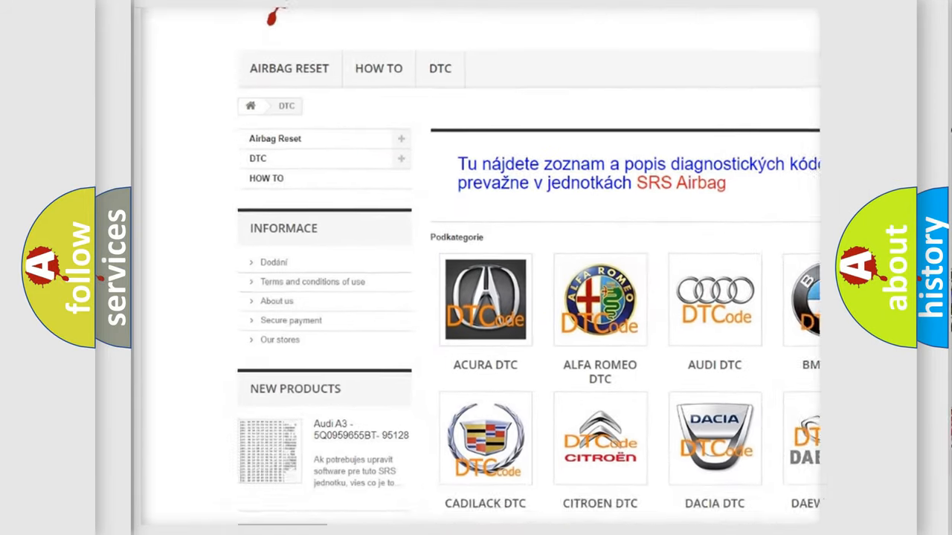
scroll(down, 3)
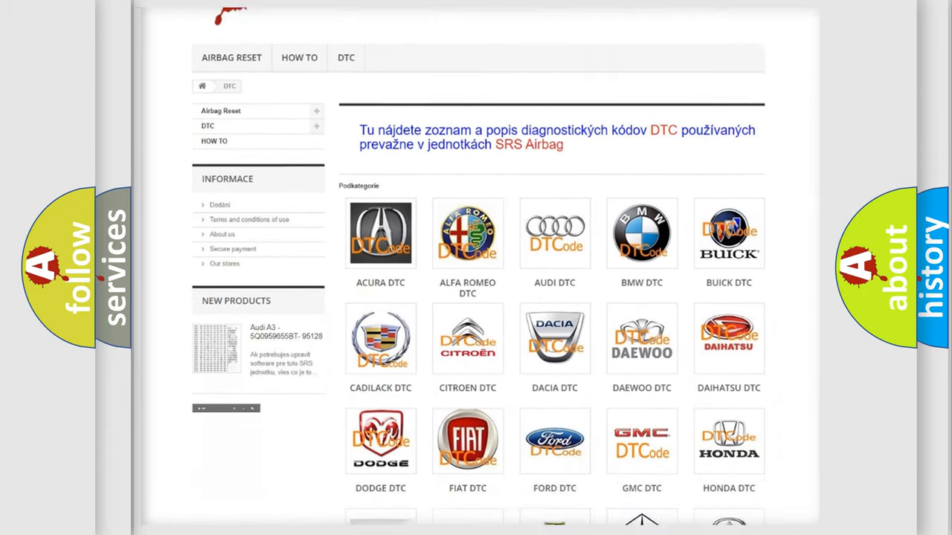
scroll(down, 3)
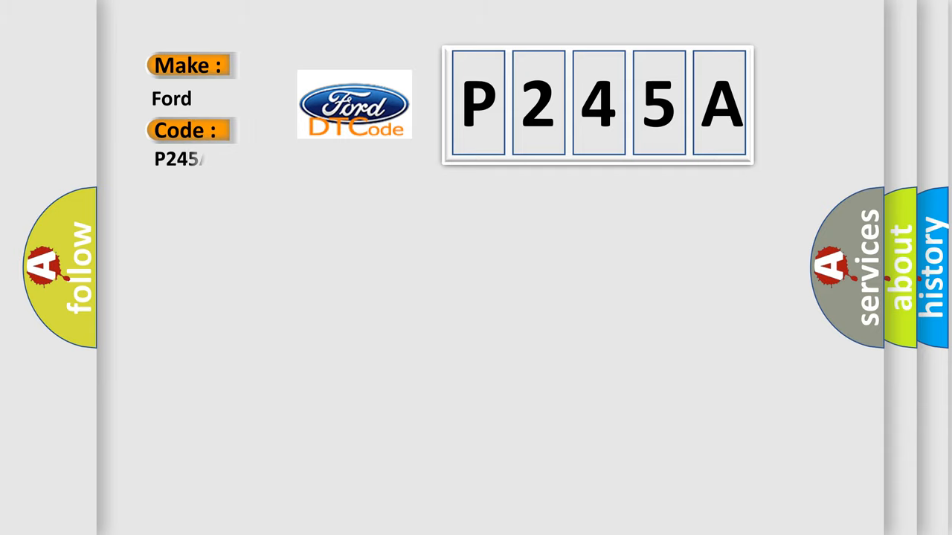
text(A)
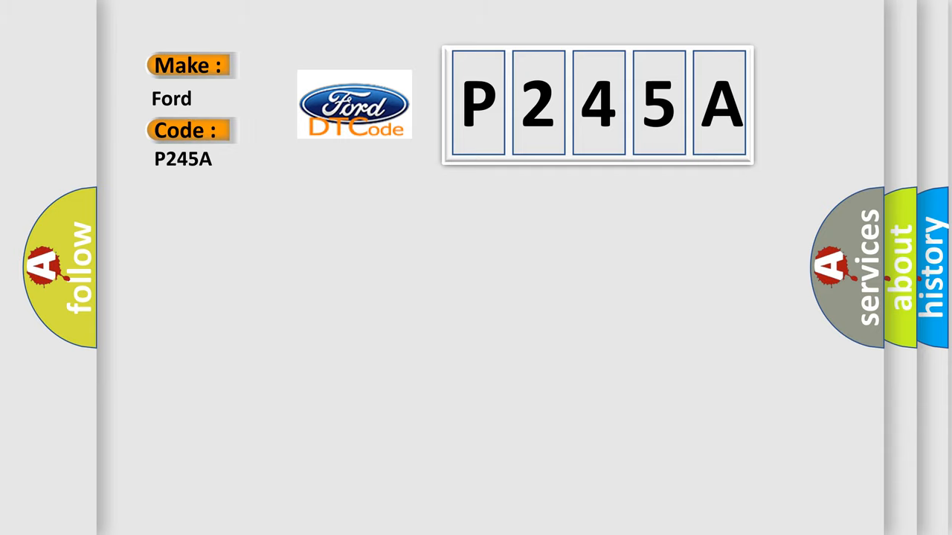